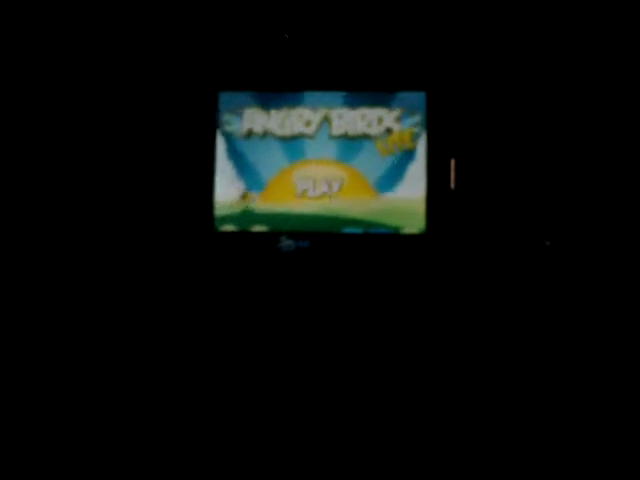
Tap Play on the Angry Birds Lite title screen to reach the level grid
{"action": "left_click", "coordinate": [320, 185]}
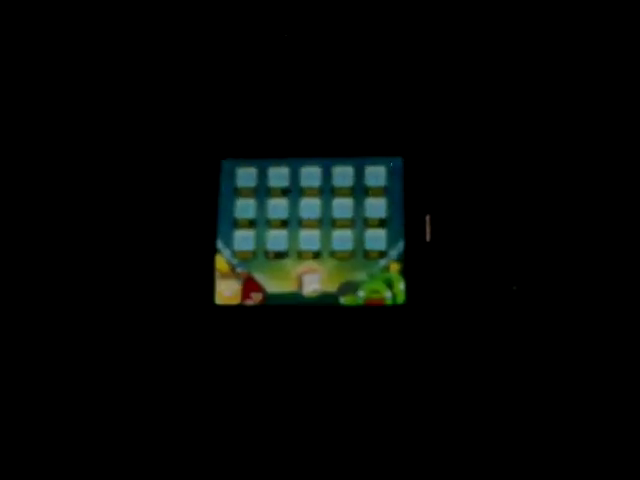